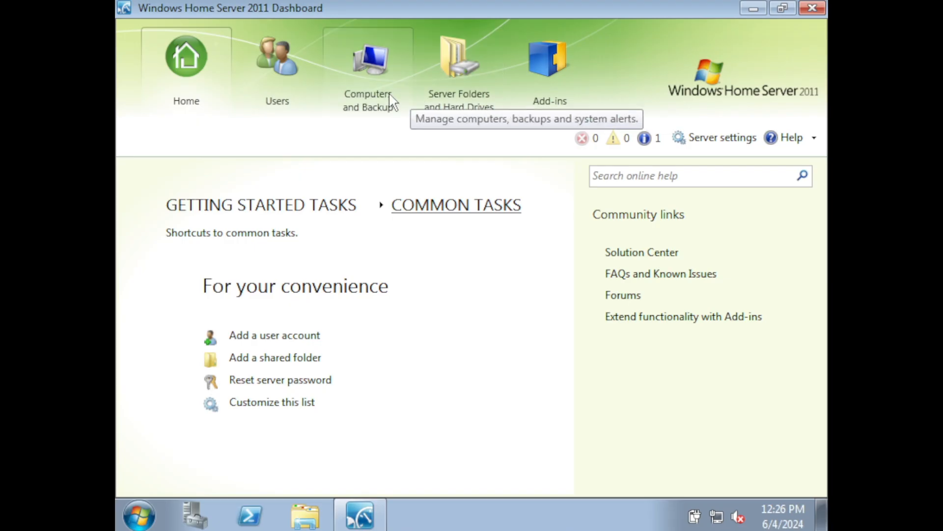
Step: Open Computers and Backup to list WHS2007 as online with backup not set up
left_click(369, 67)
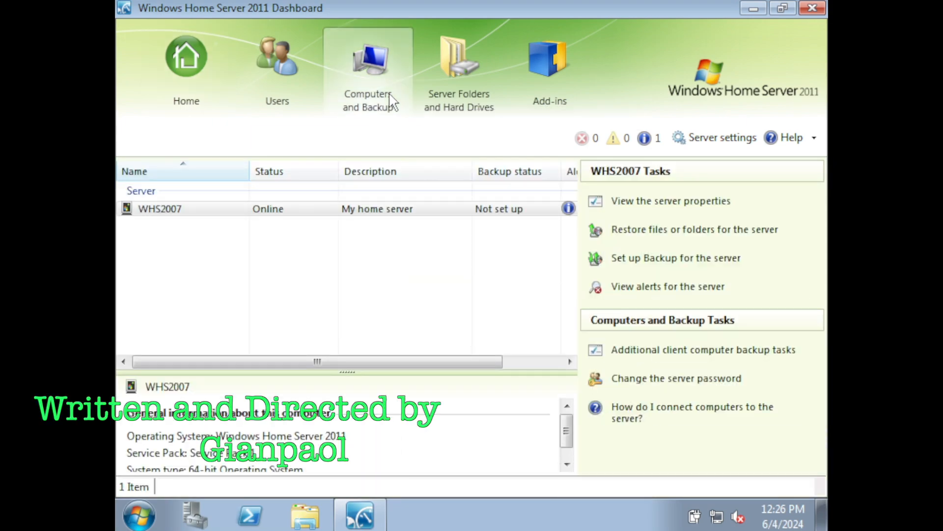